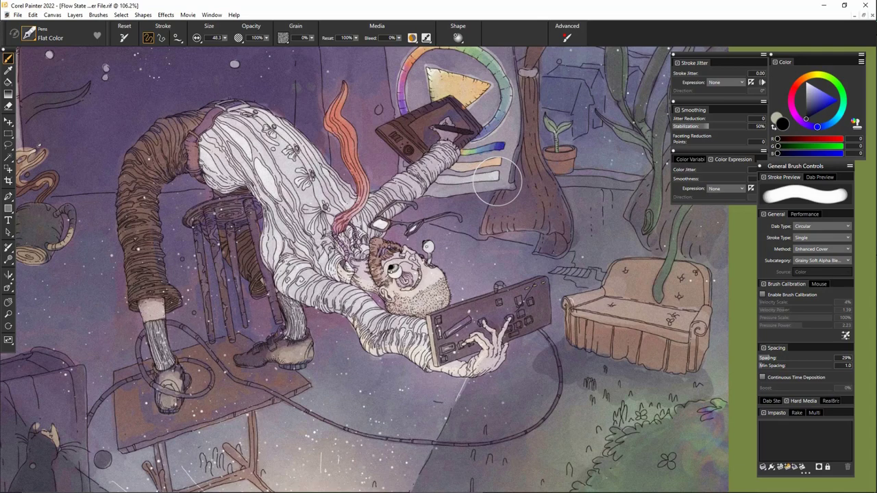
Browse the brush library down to the Pens category and make Flat Color the current brush
left_click(52, 39)
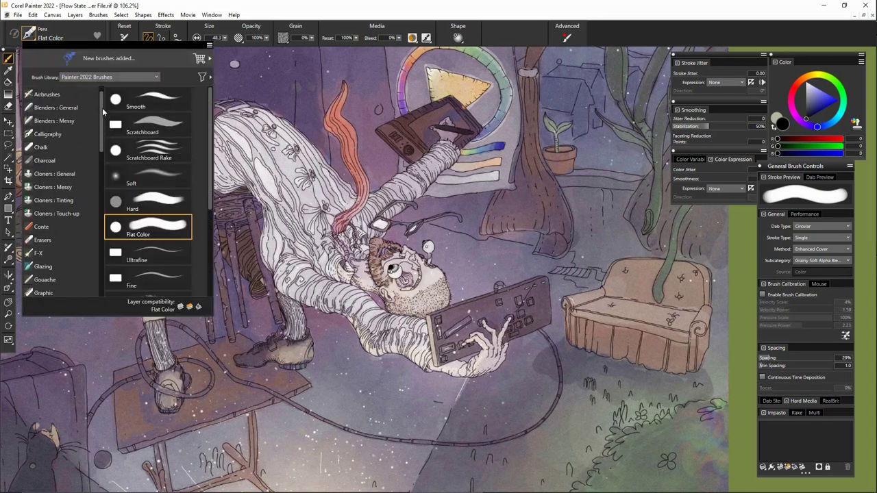
scroll("down", 3)
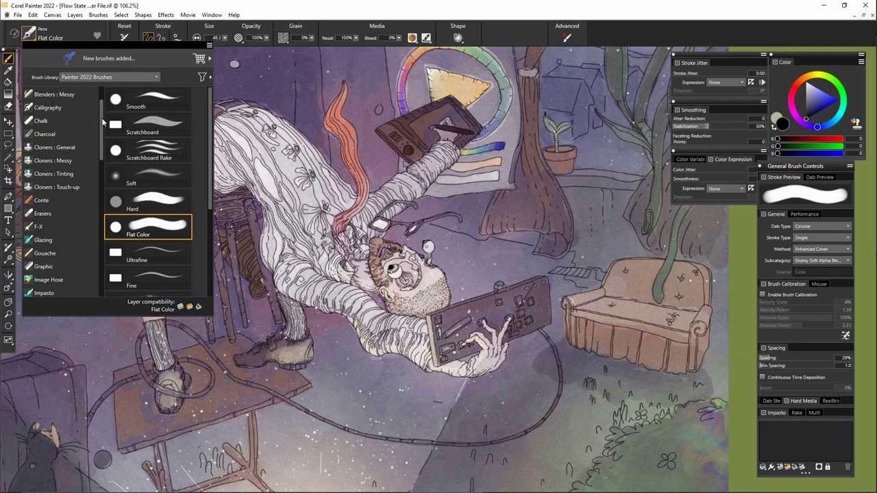
scroll("down", 3)
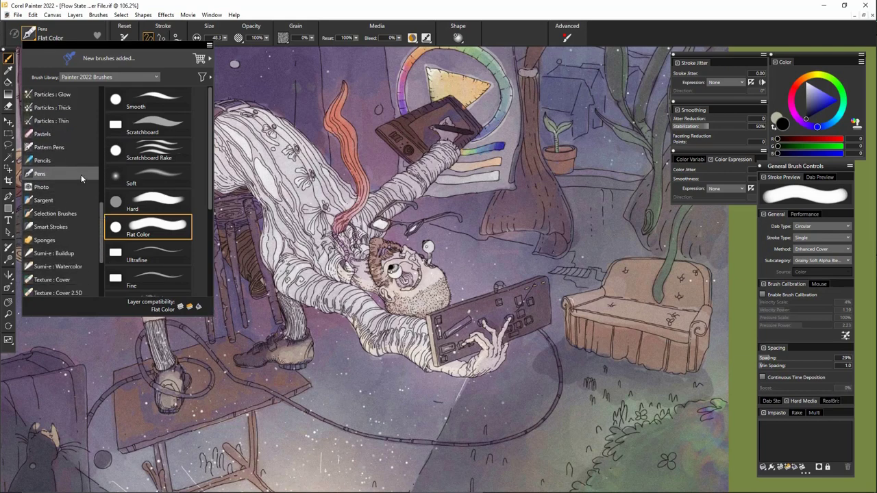
scroll("down", 3)
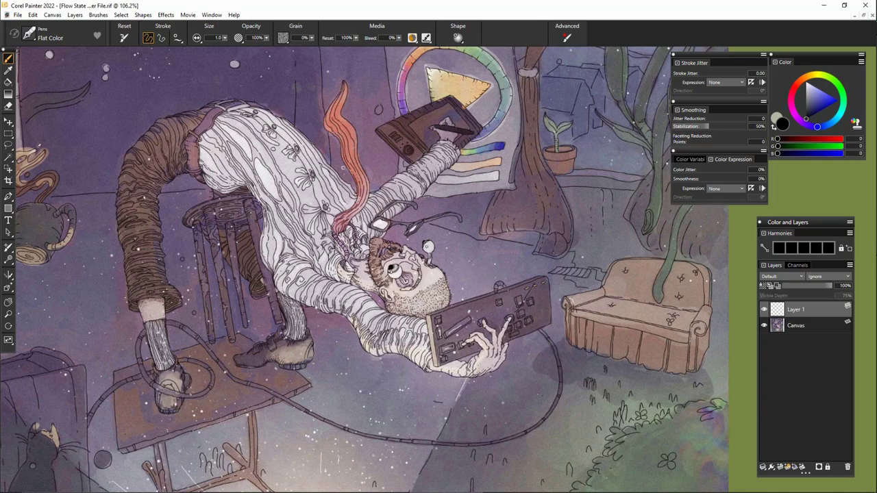
Rotate the illustration view, then start a new image via File > New
left_click_drag(192, 47, 233, 46)
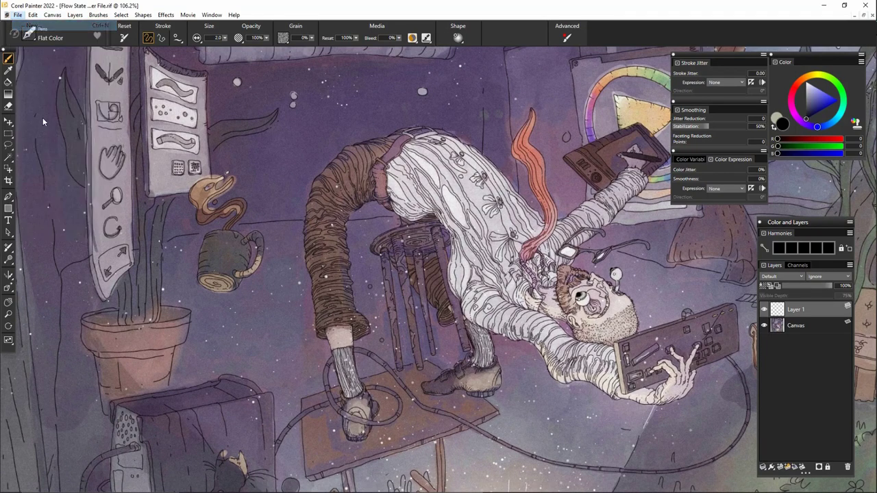
left_click(16, 14)
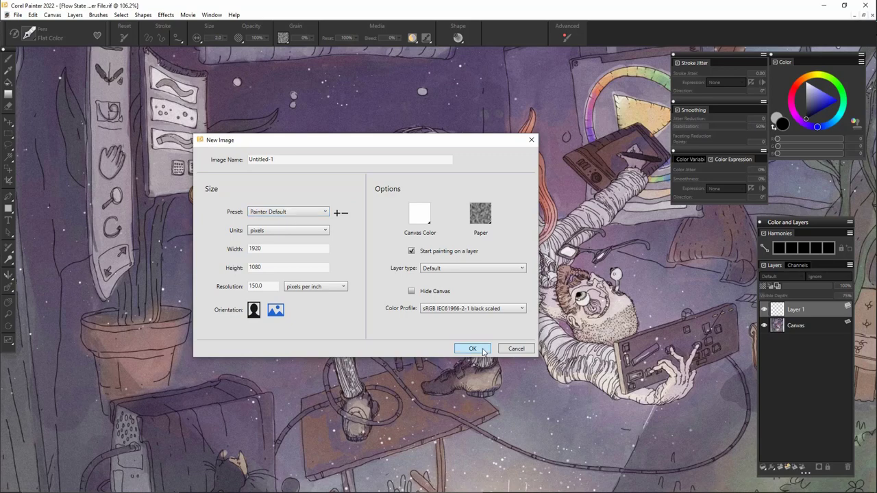
Create the default Untitled-1 canvas, test a pen stroke, shrink the pen size and undo the stroke
left_click(471, 349)
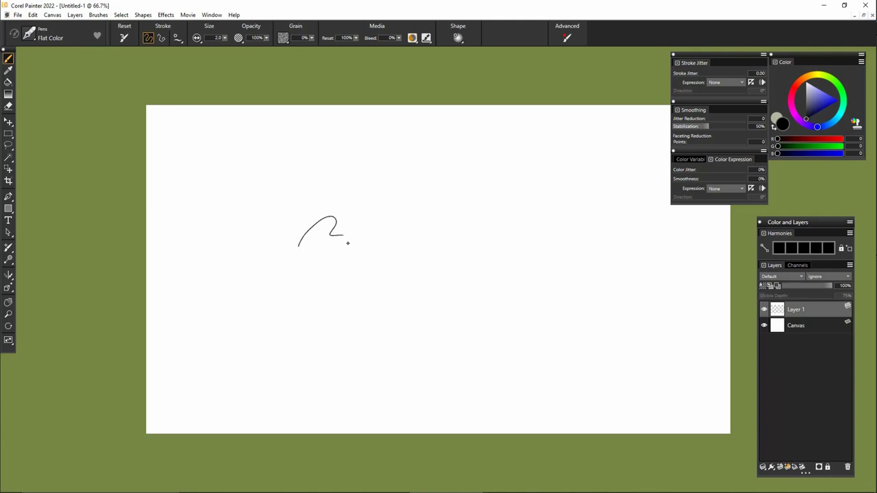
left_click_drag(345, 244, 411, 266)
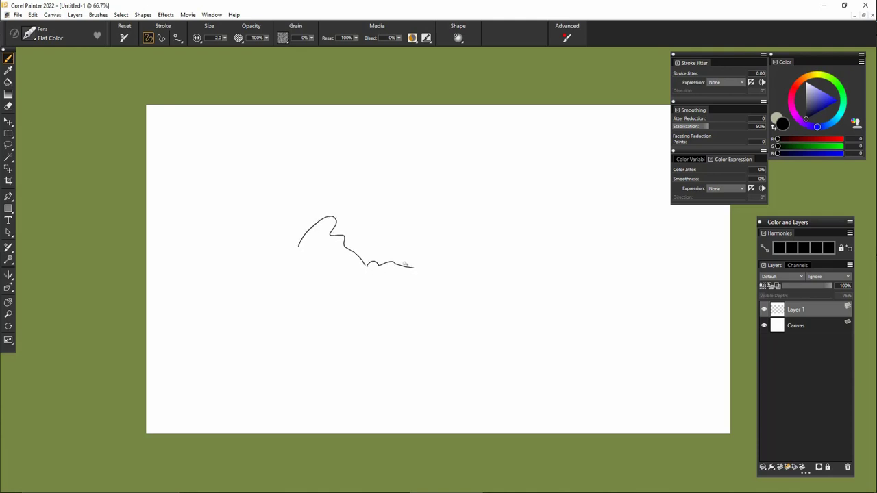
mouse_move(378, 186)
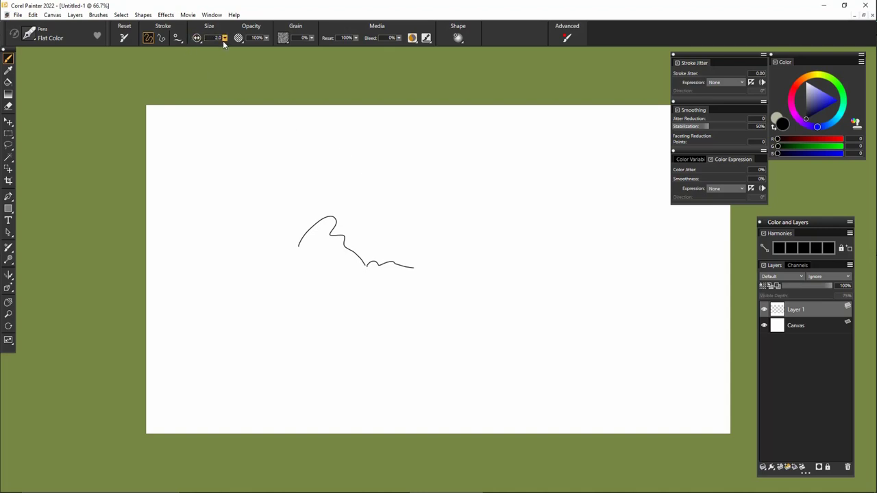
left_click_drag(214, 47, 240, 47)
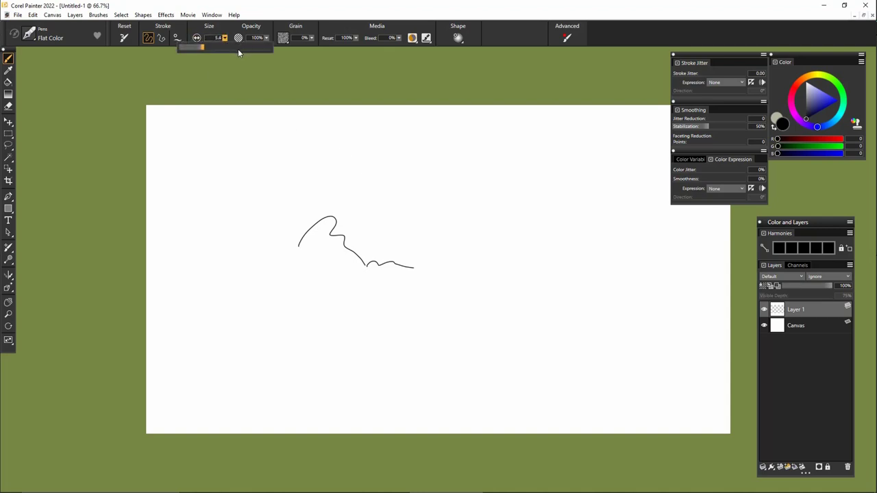
left_click_drag(267, 181, 510, 211)
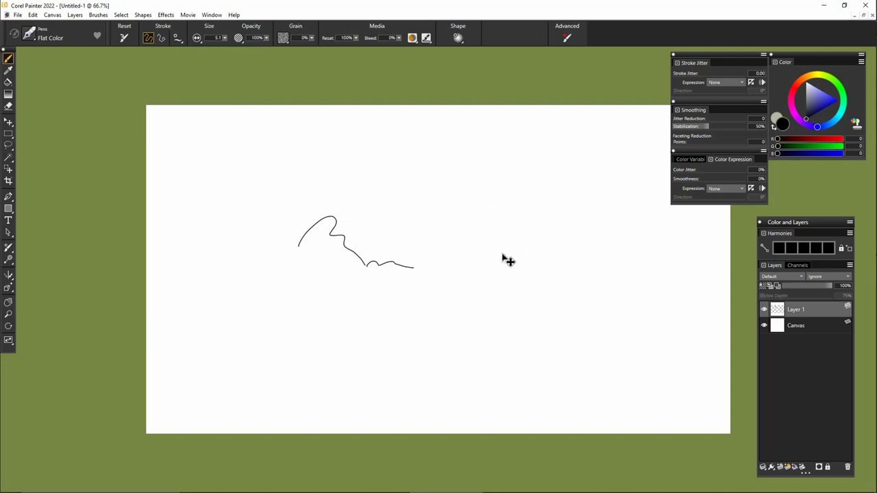
key("ctrl+z")
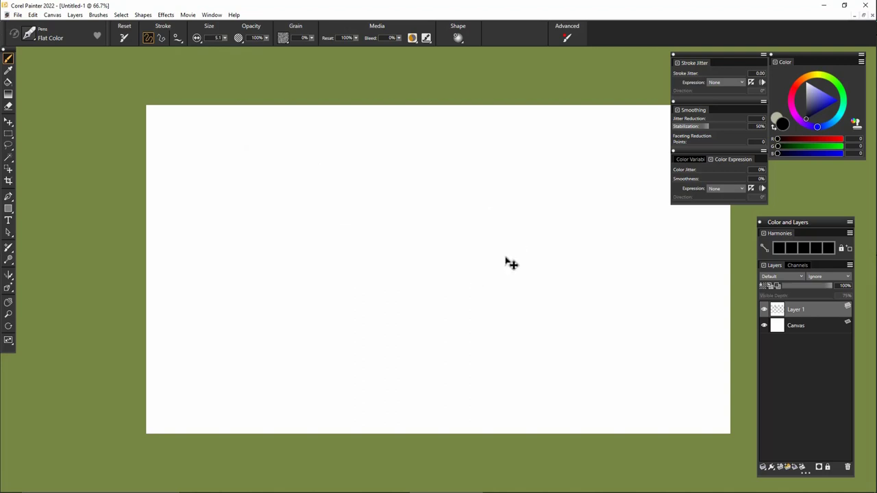
left_click(16, 14)
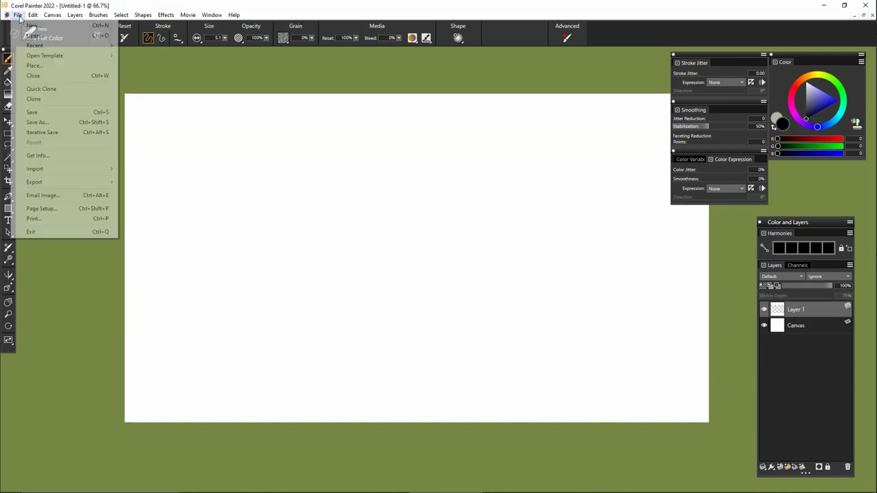
mouse_move(33, 25)
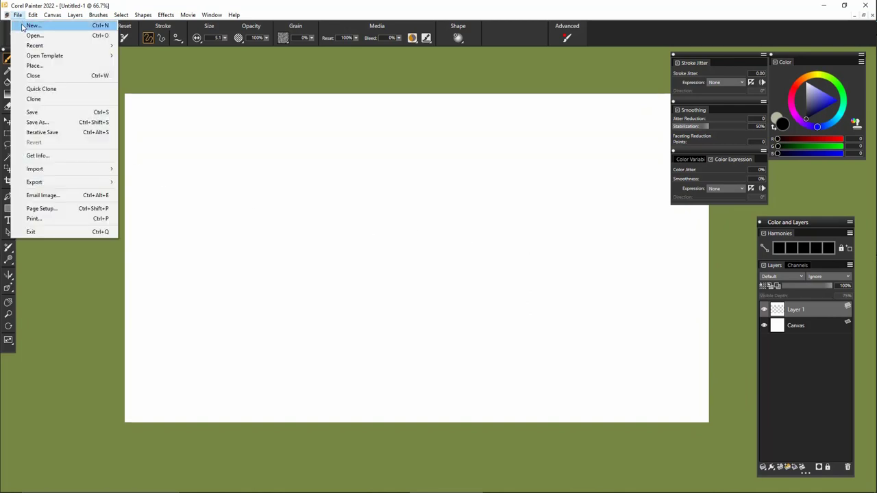
Create Untitled-2 as an 11 × 8.5 inch canvas at 300 pixels per inch
left_click(33, 25)
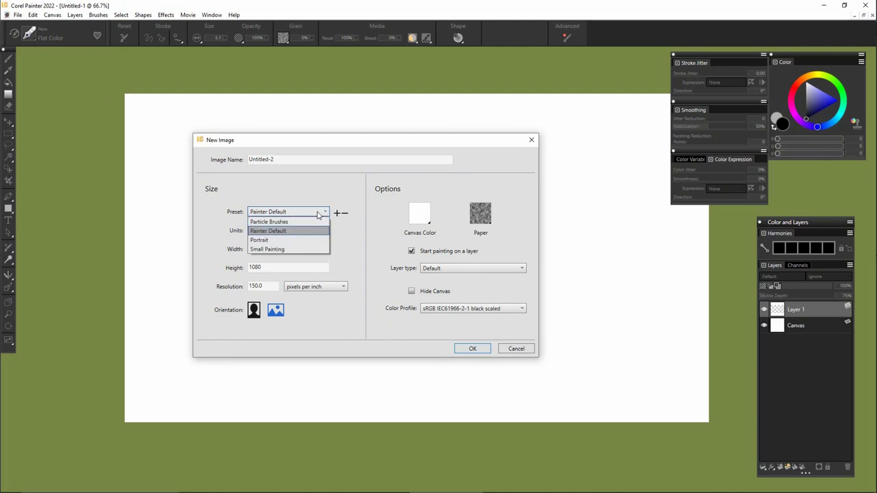
left_click(256, 230)
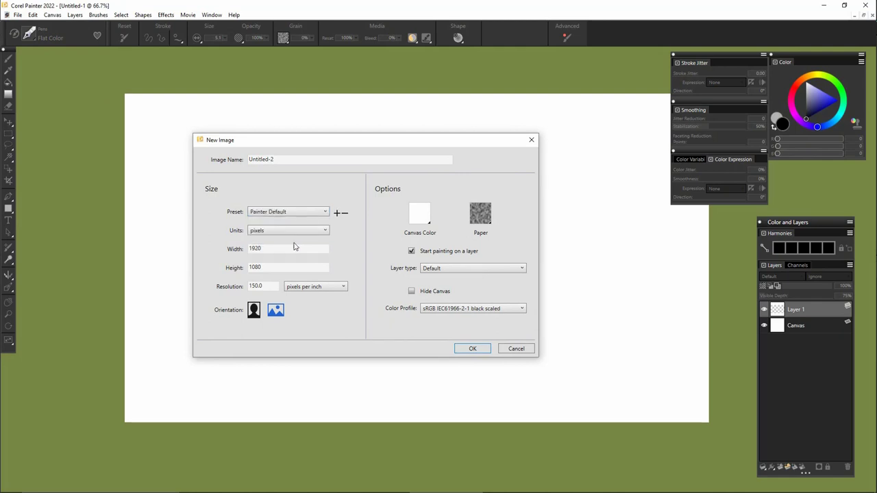
left_click(288, 231)
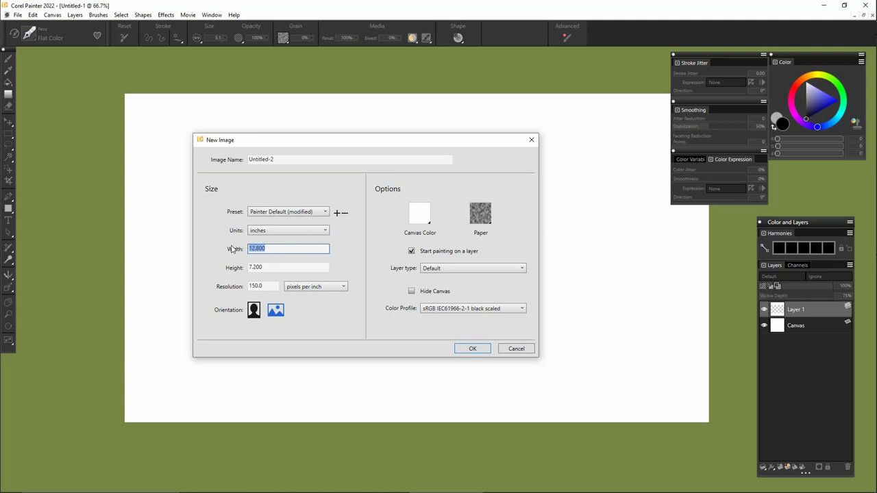
type("11.")
left_click(288, 267)
type("8")
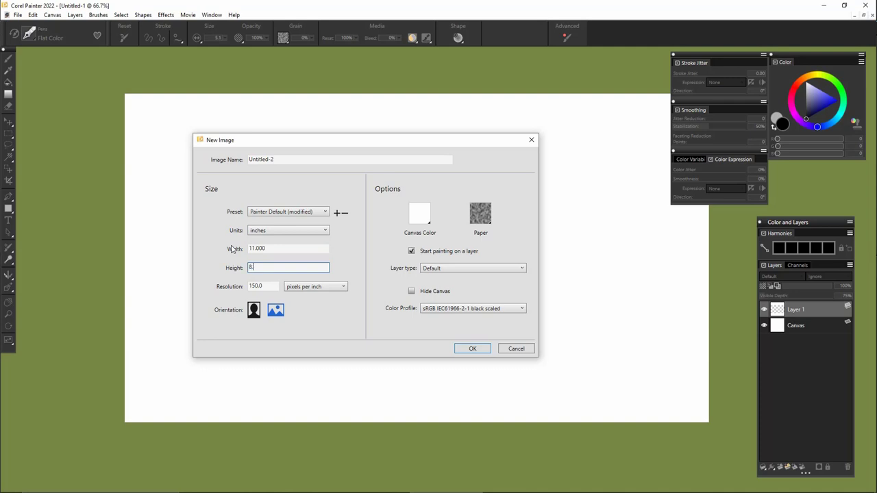
type(".500")
left_click(263, 287)
type("300")
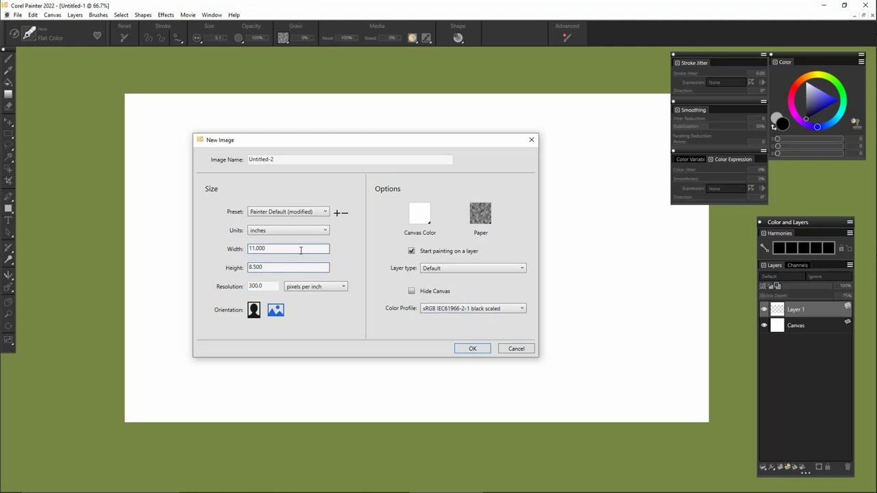
left_click(288, 267)
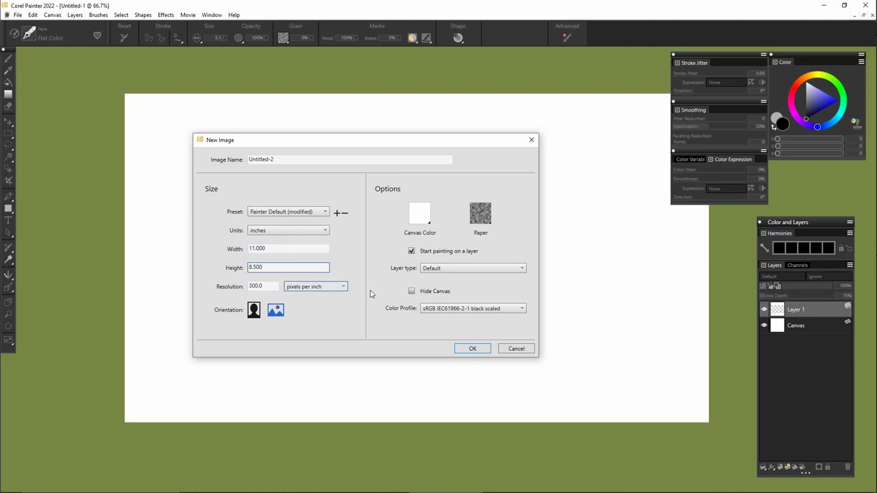
left_click(471, 348)
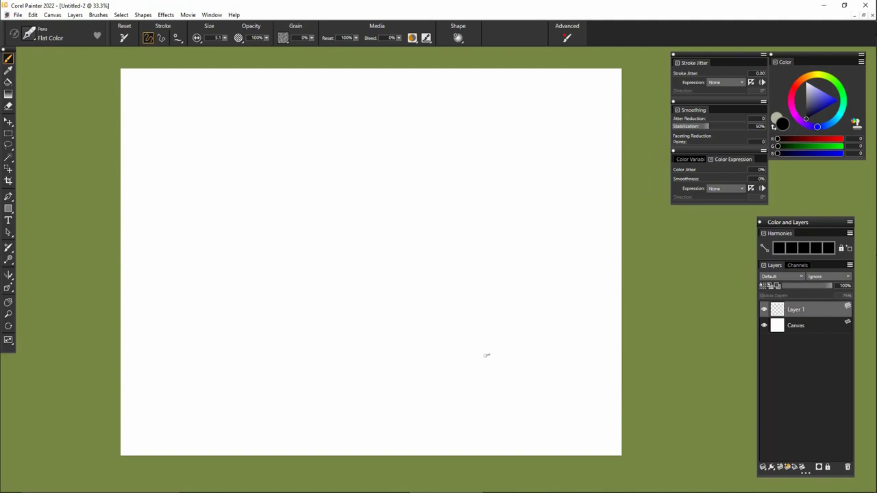
mouse_move(363, 288)
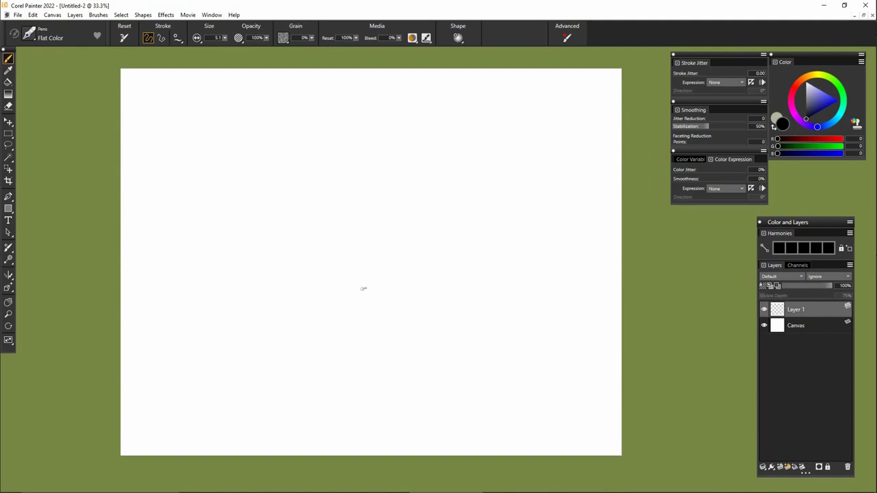
mouse_move(411, 329)
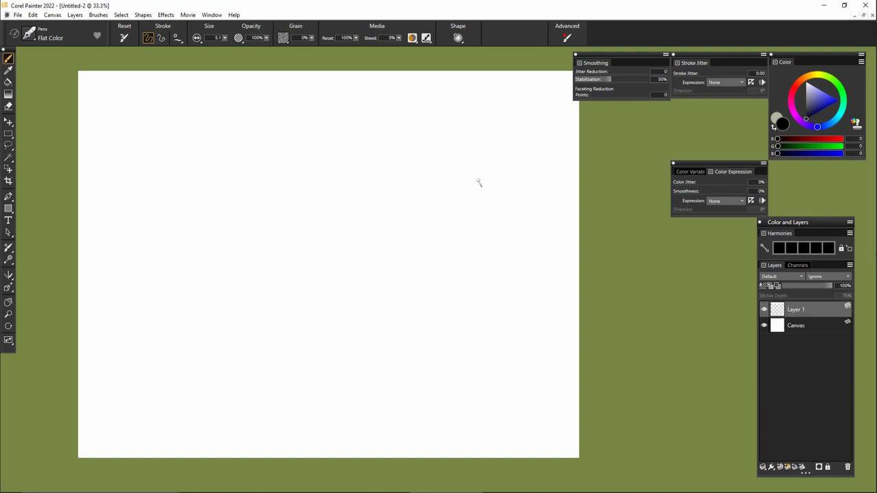
mouse_move(504, 156)
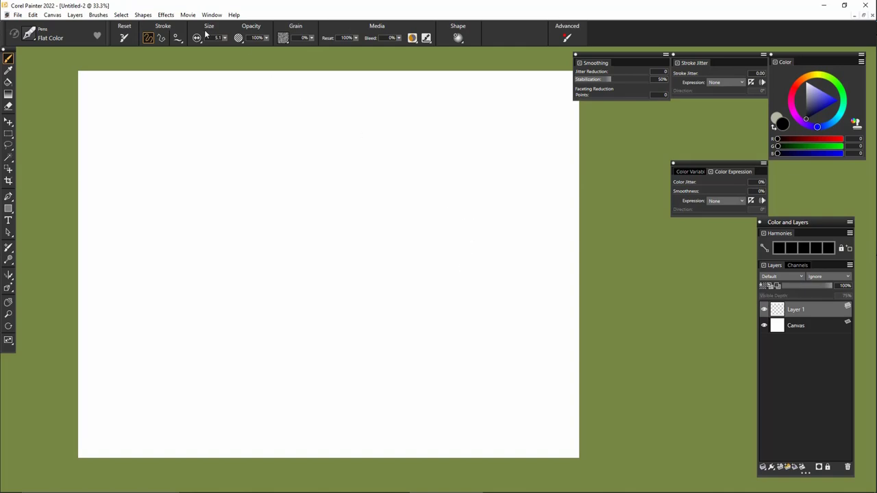
Reposition the Smoothing and Stroke Jitter panels near the top of the workspace
left_click_drag(351, 296, 389, 334)
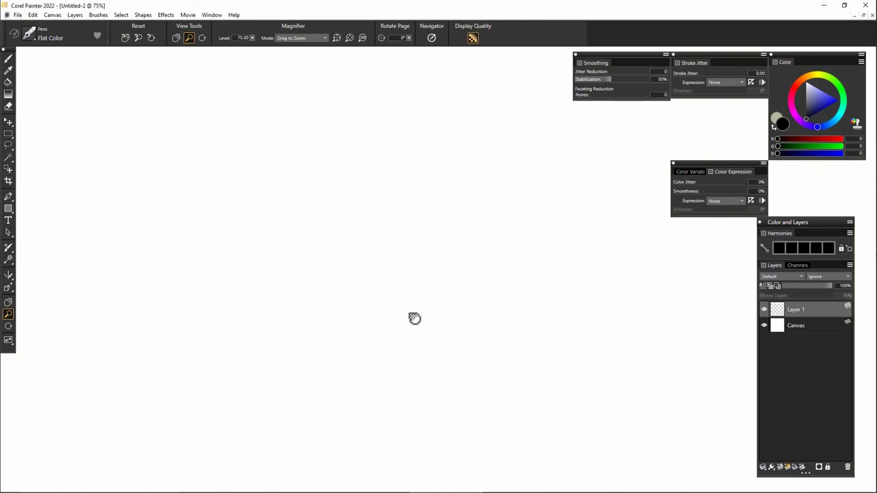
Sketch a thin bottle outline with its neck and small stopper on Layer 1
left_click_drag(315, 217, 383, 172)
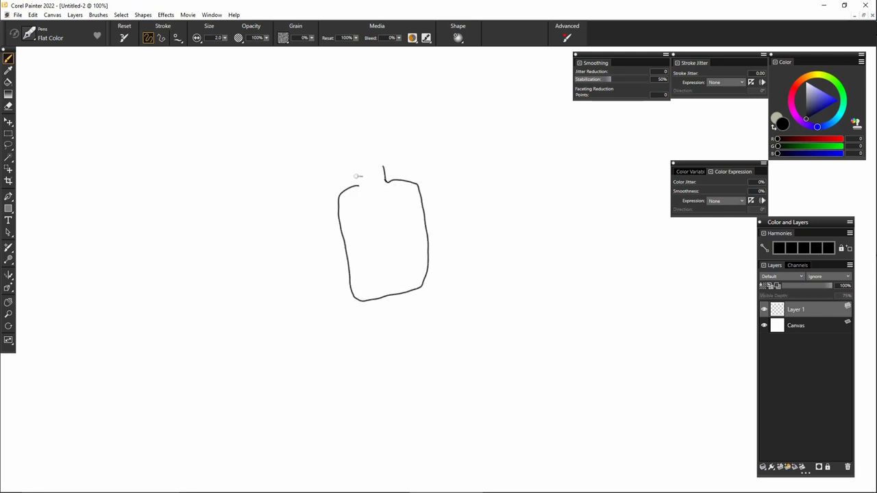
left_click_drag(353, 178, 395, 162)
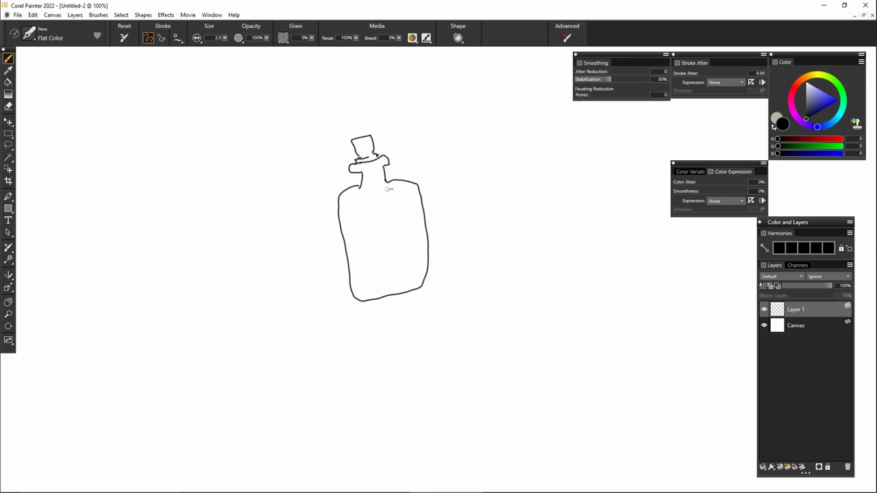
left_click(197, 38)
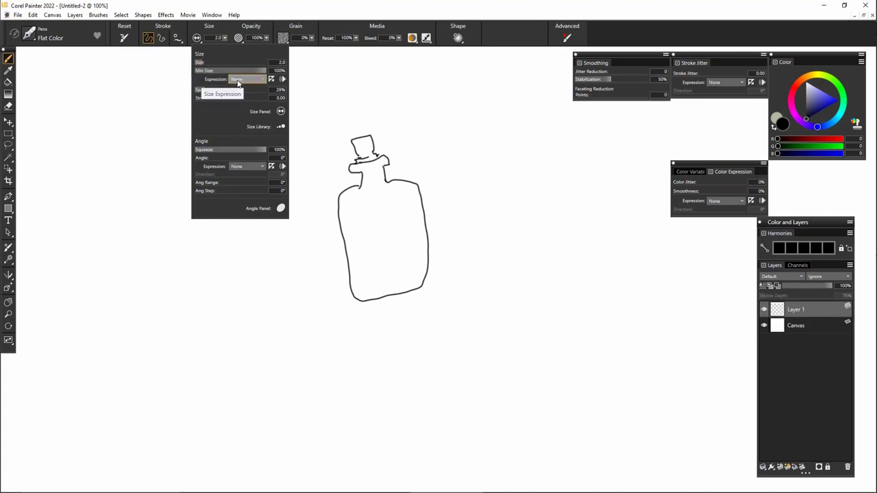
Make pen size follow pressure and lower its minimum size
left_click(247, 78)
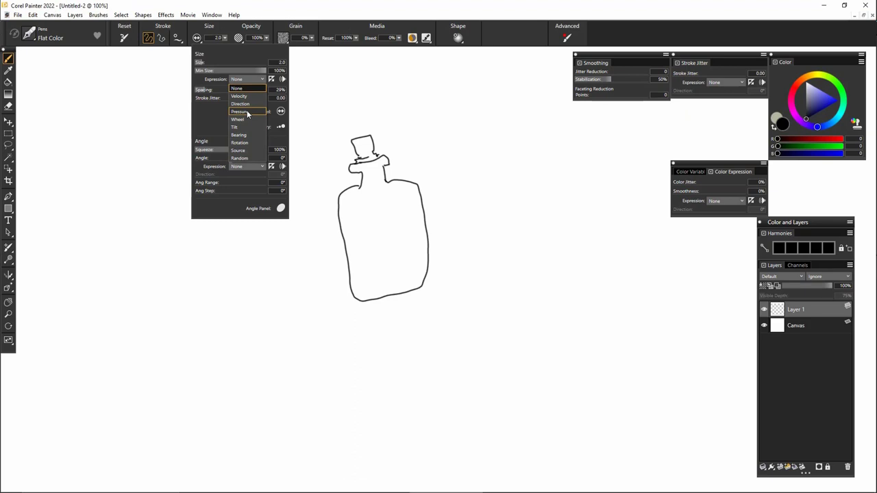
left_click(239, 113)
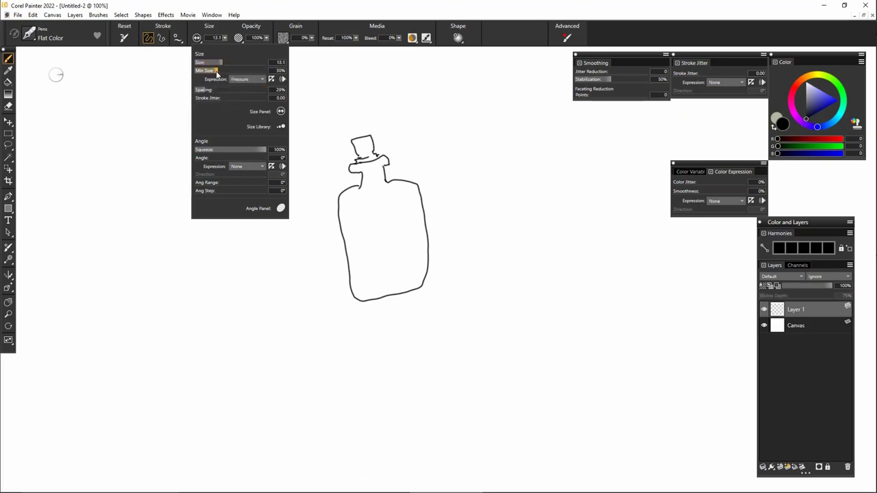
left_click_drag(217, 70, 209, 70)
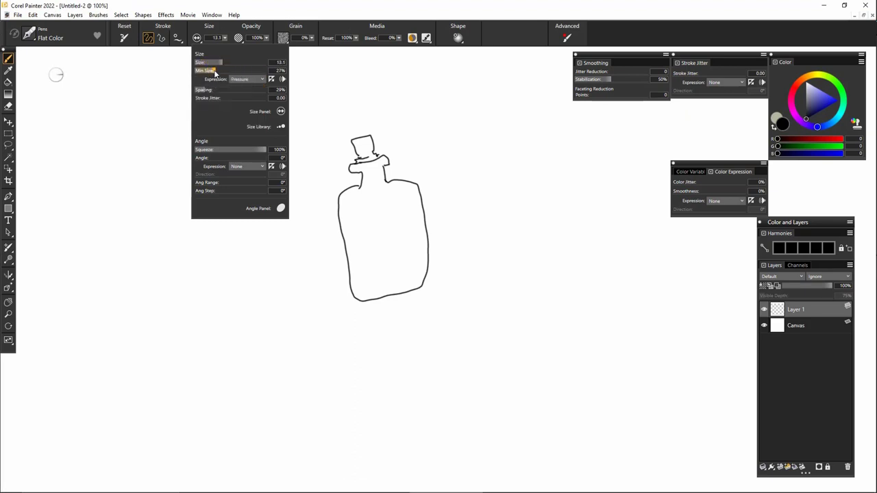
left_click_drag(459, 144, 551, 176)
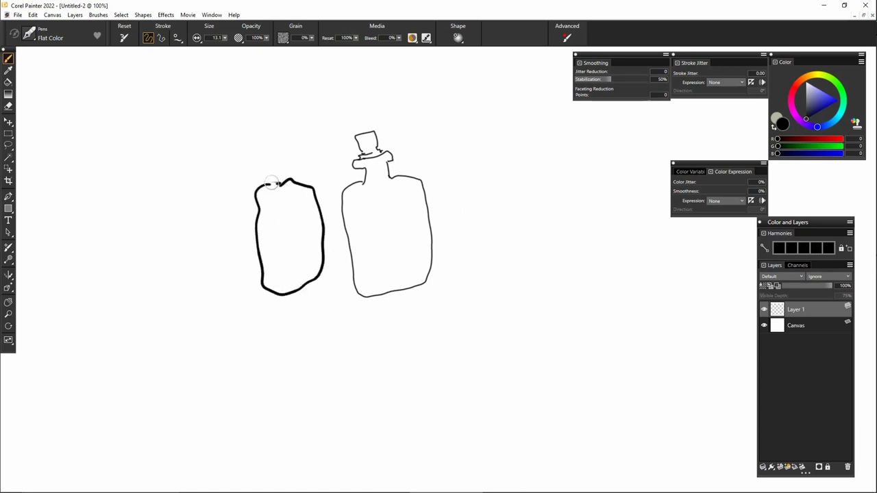
Draw a bolder bottle outline with stopper to the left of the first one
left_click_drag(272, 181, 288, 148)
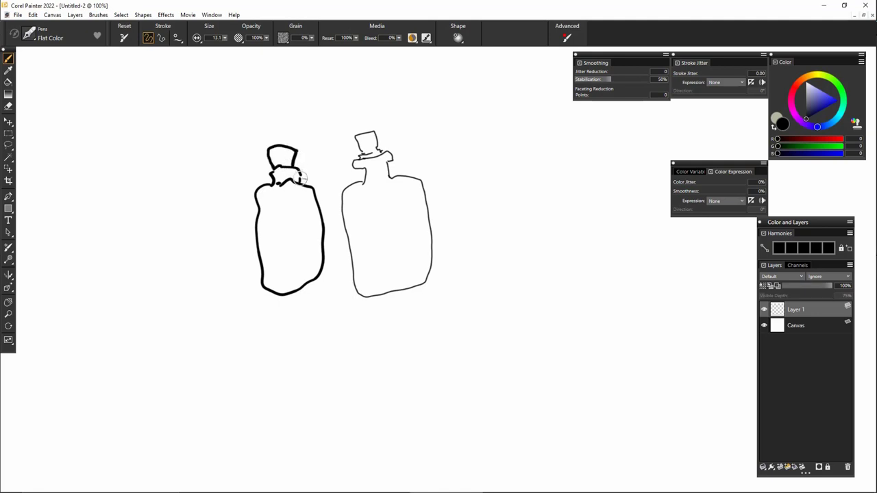
mouse_move(296, 162)
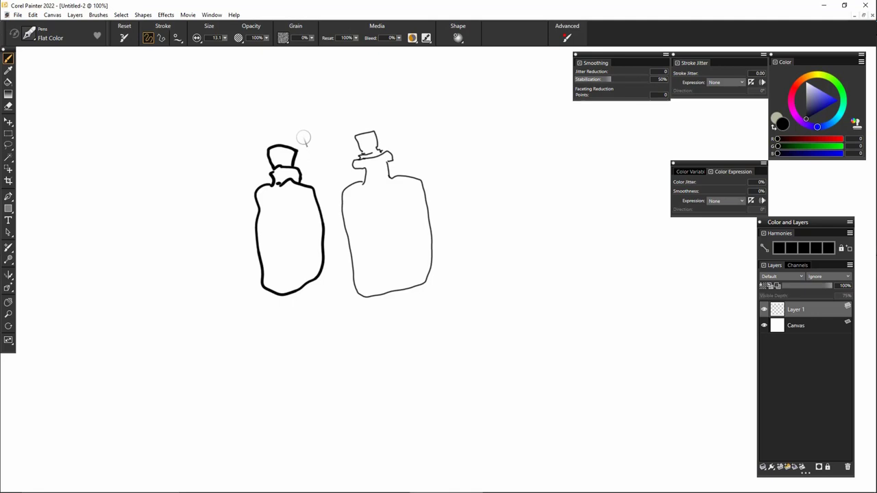
left_click(209, 30)
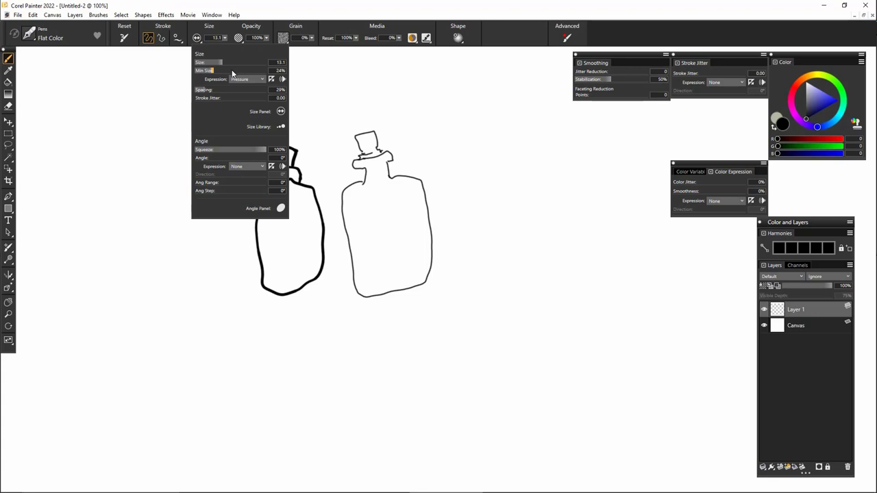
Tweak the minimum size again, undo the bold test strokes and change the zoom on the sketch
left_click_drag(140, 137, 171, 109)
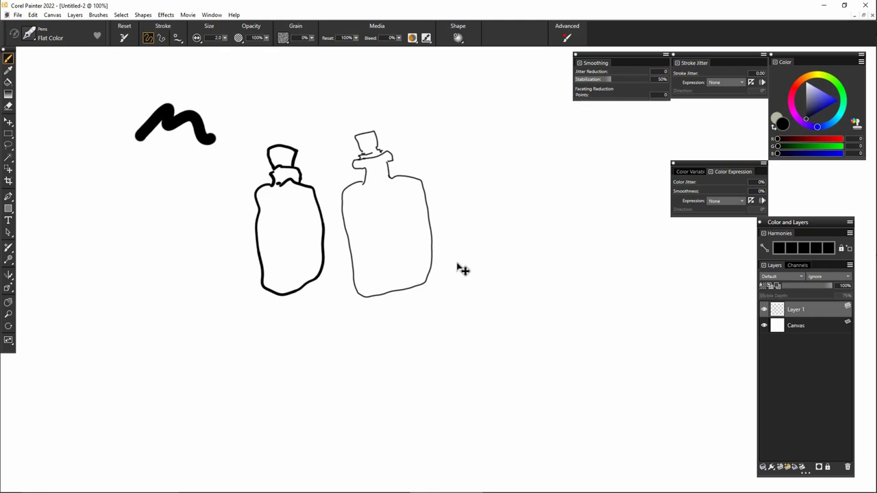
key("ctrl+z")
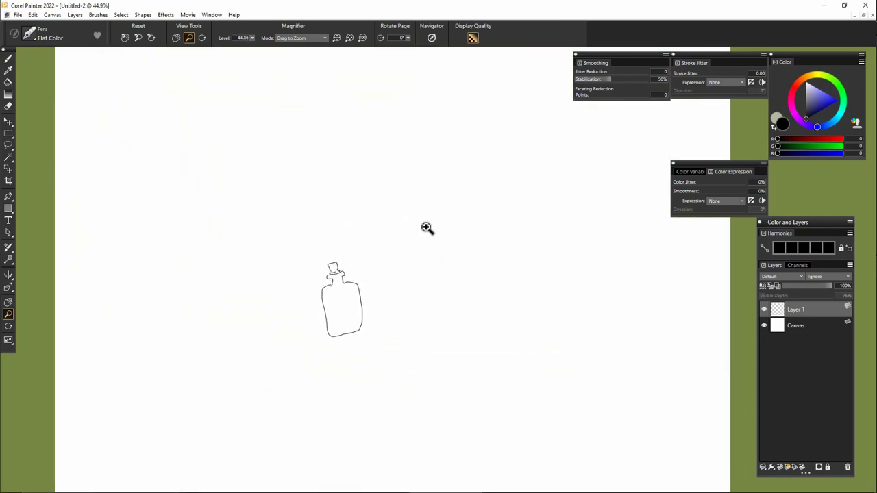
left_click_drag(446, 244, 469, 309)
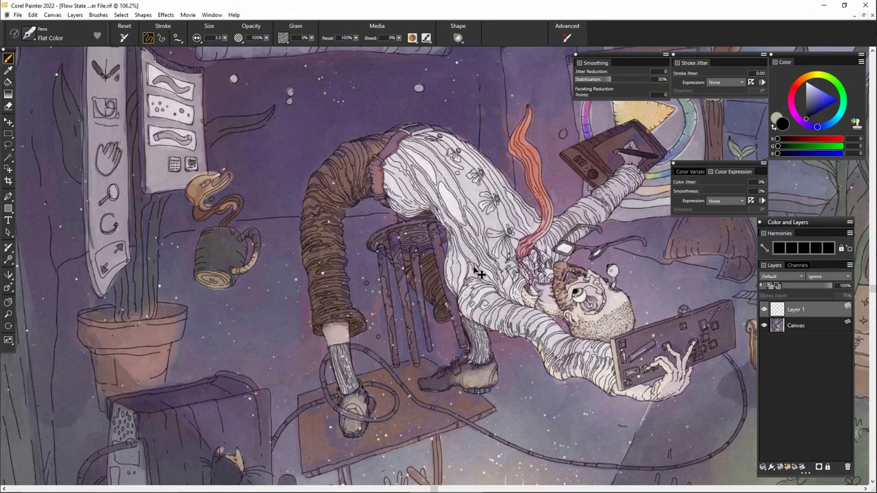
Zoom out to show the whole Flow State character illustration
left_click_drag(479, 274, 459, 236)
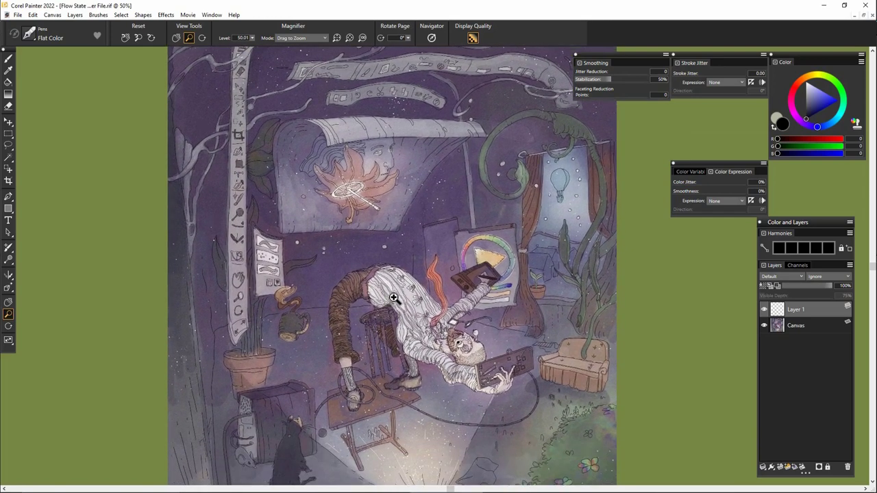
mouse_move(400, 301)
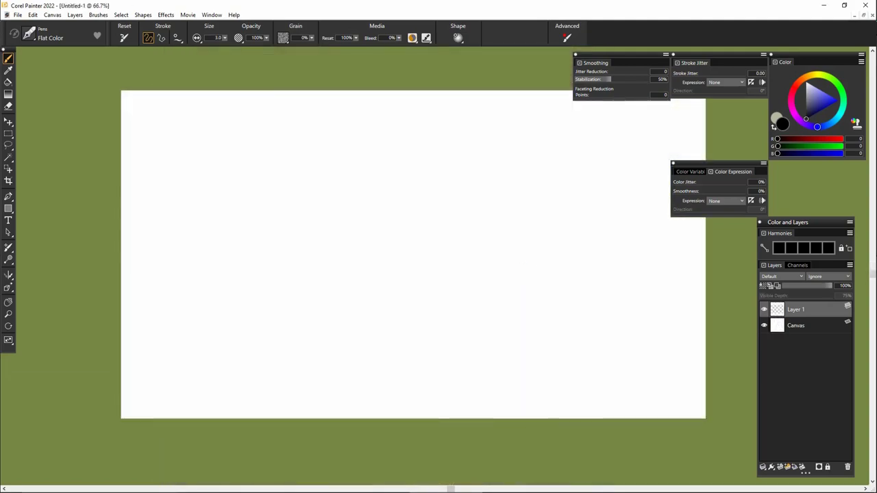
left_click_drag(384, 240, 449, 269)
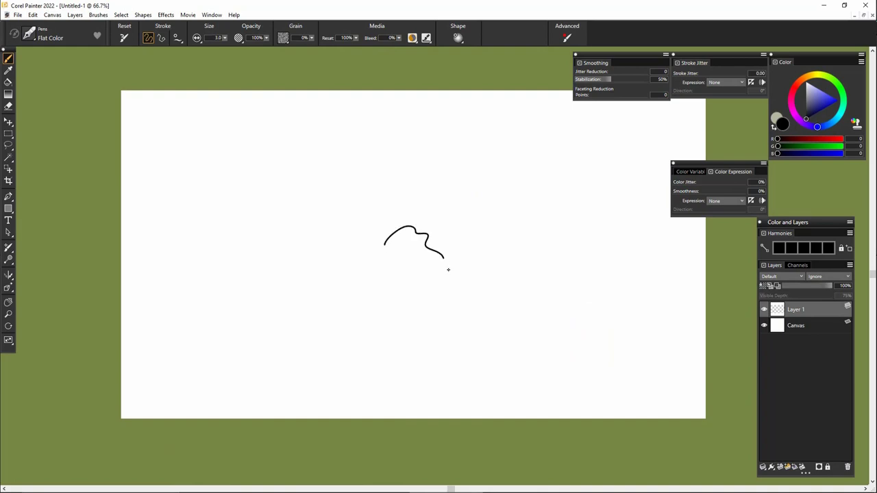
left_click_drag(425, 247, 518, 310)
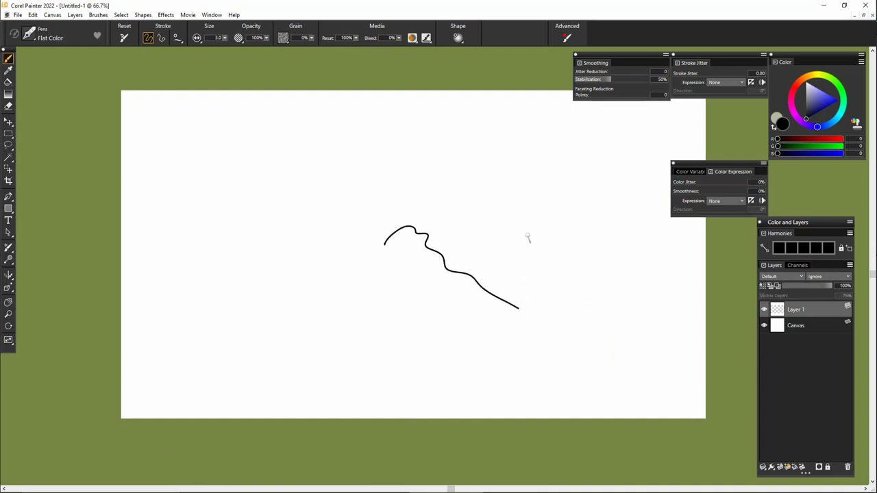
mouse_move(516, 260)
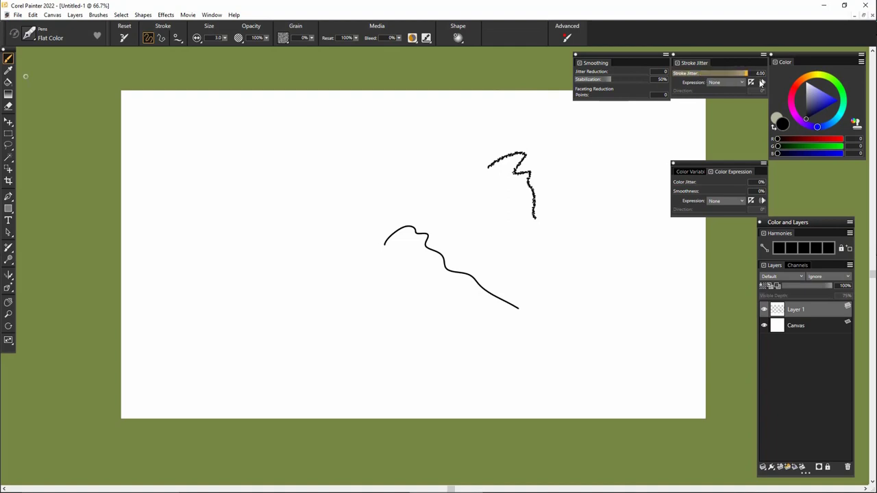
left_click_drag(583, 137, 562, 246)
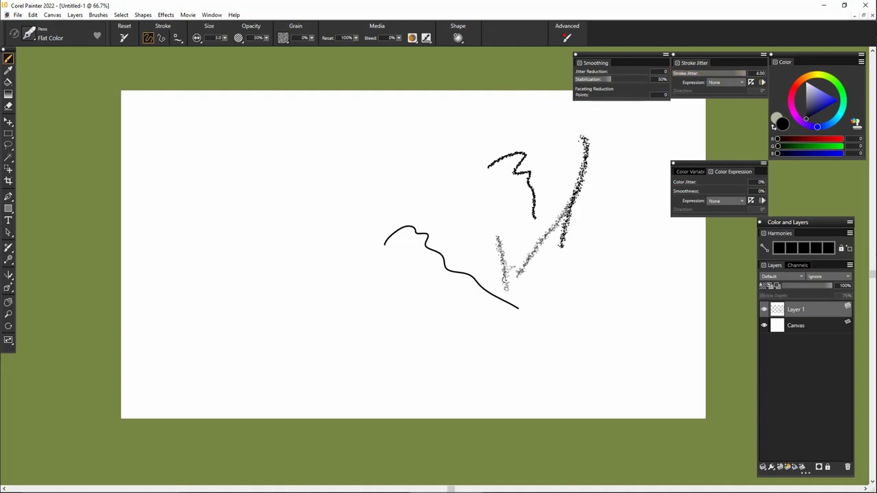
left_click_drag(336, 263, 398, 322)
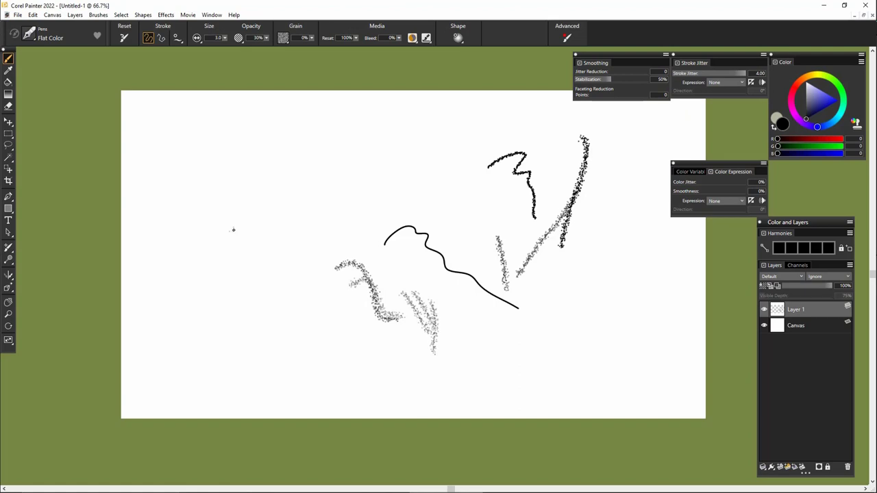
left_click_drag(226, 178, 288, 239)
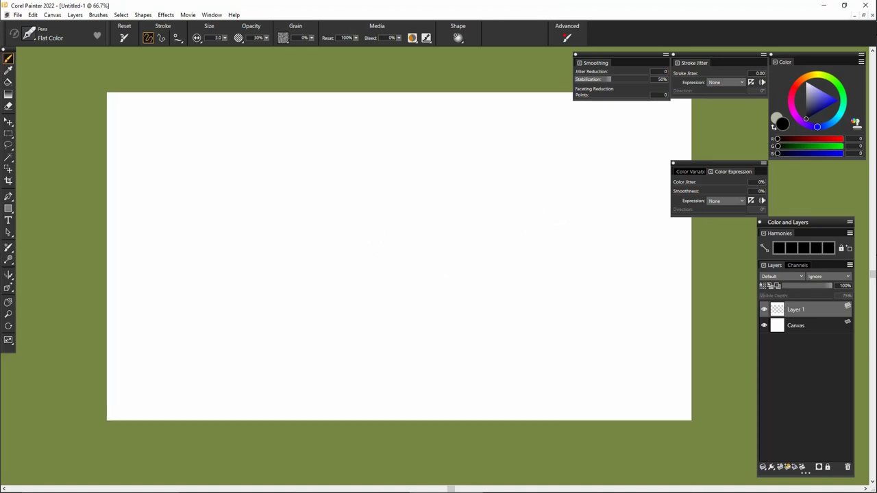
mouse_move(364, 197)
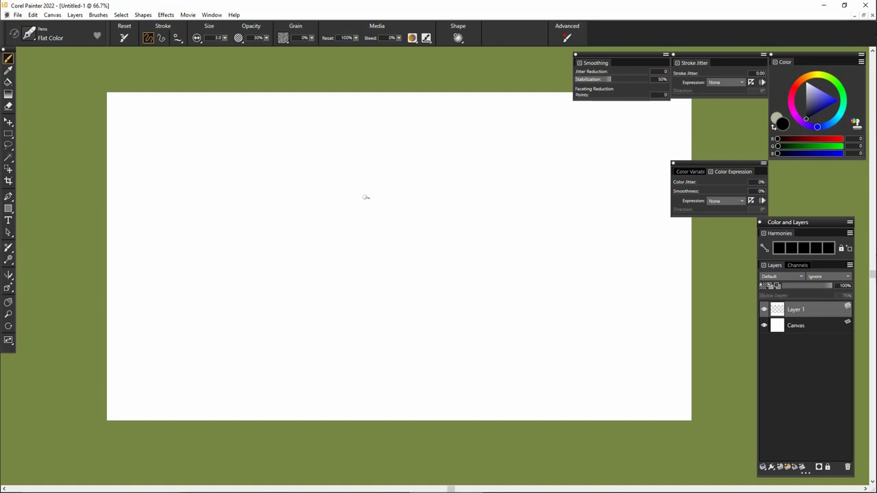
mouse_move(389, 186)
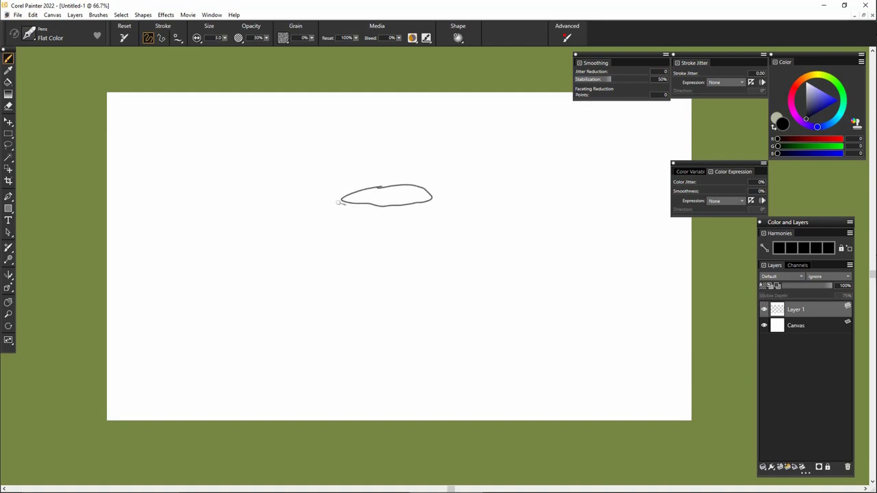
left_click_drag(340, 203, 434, 227)
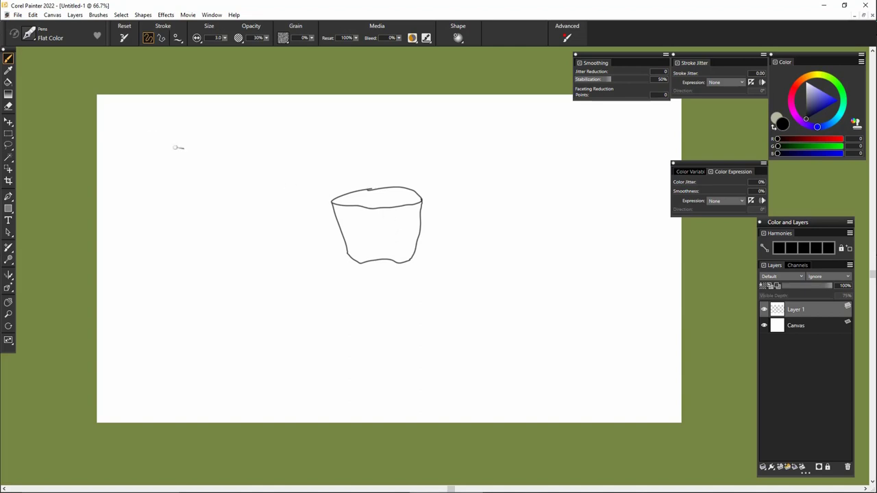
mouse_move(320, 203)
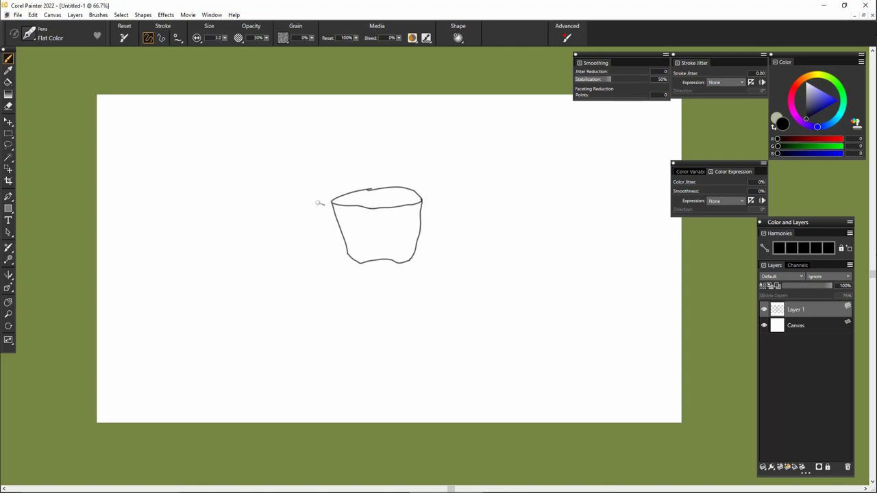
mouse_move(49, 56)
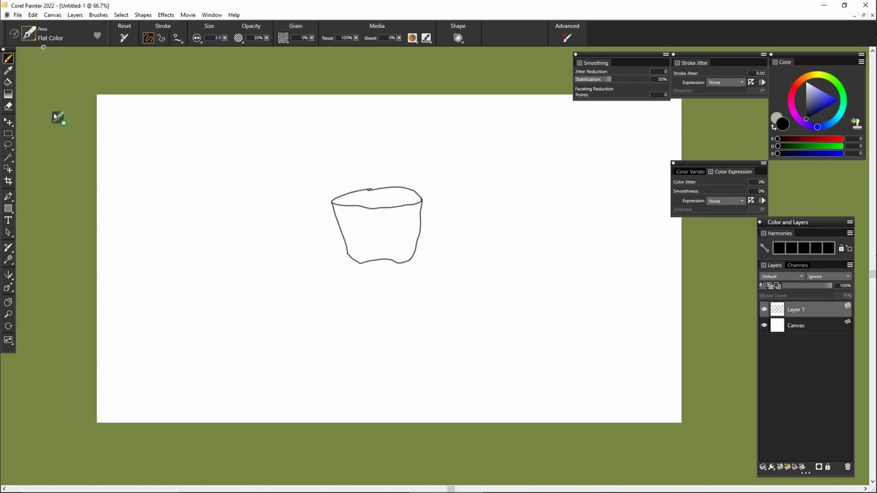
mouse_move(49, 107)
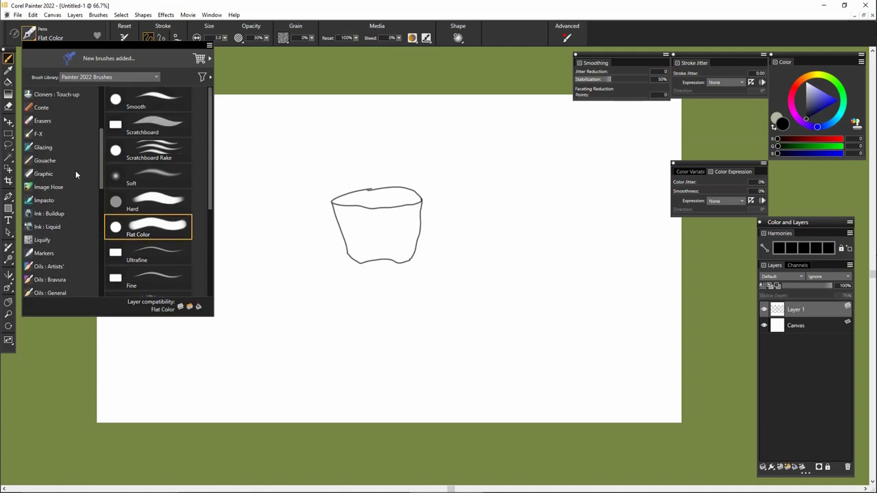
Select the Glazing Hard variant and drag its dab out to make a small custom brush palette
left_click(42, 148)
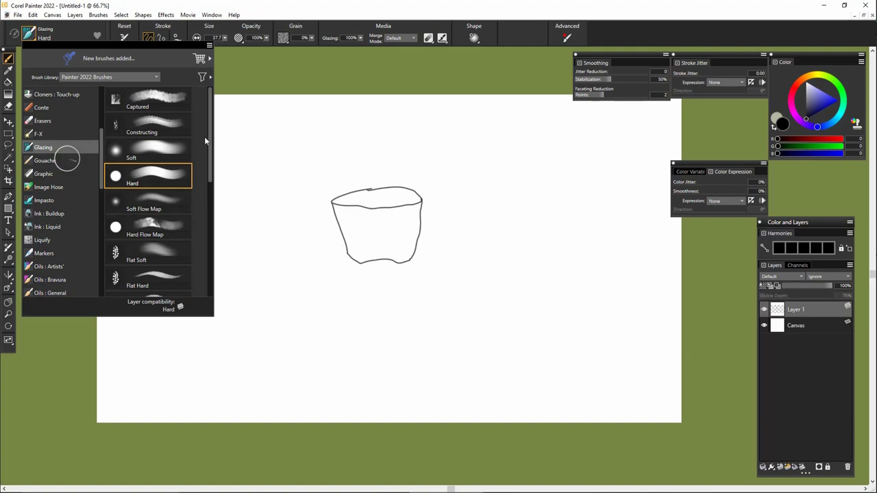
scroll("down", 3)
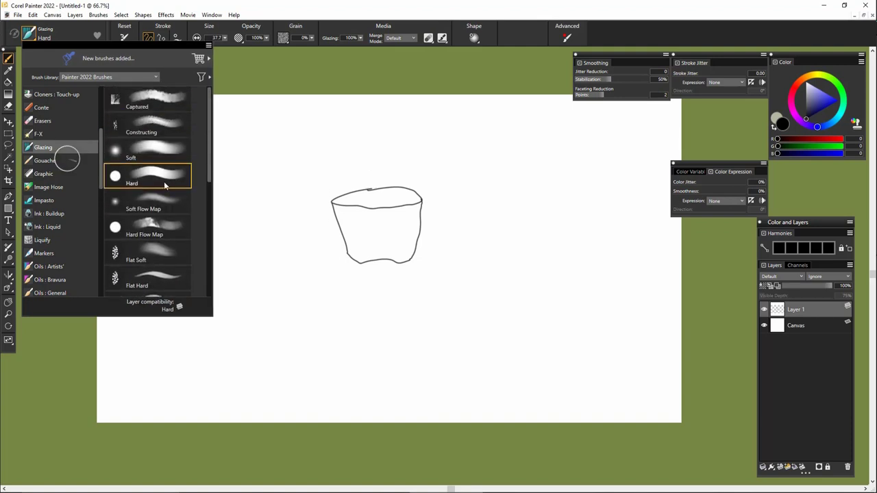
scroll("down", 3)
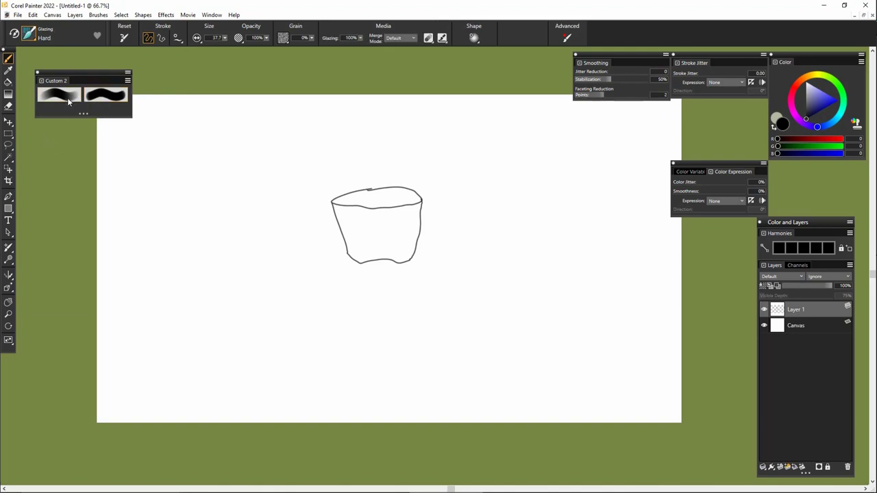
left_click_drag(57, 94, 97, 153)
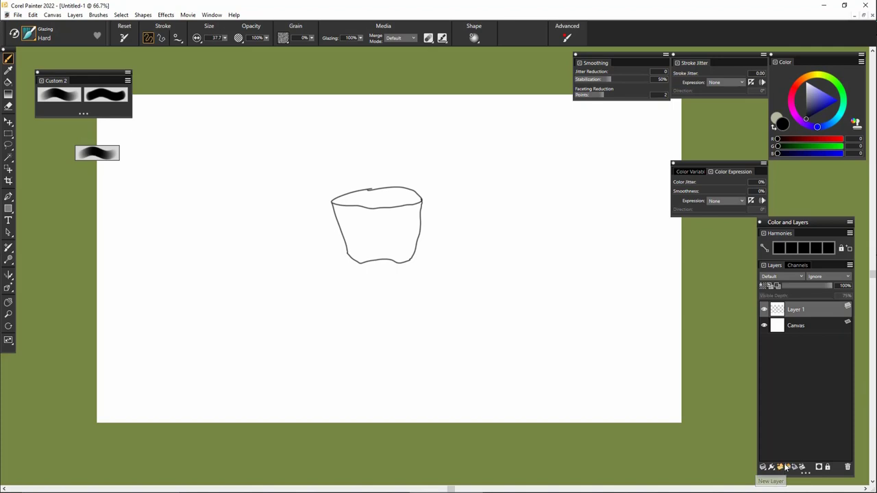
Add a new Layer 2 above Layer 1 in the Layers panel
left_click(781, 277)
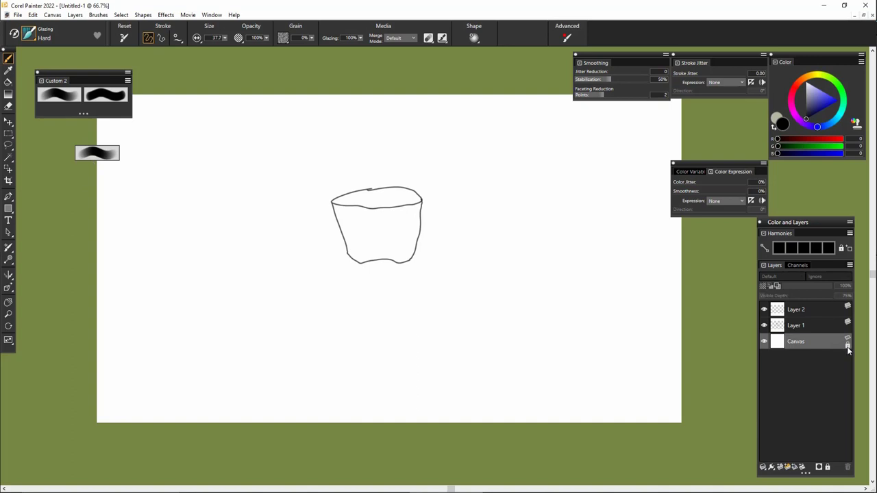
mouse_move(833, 340)
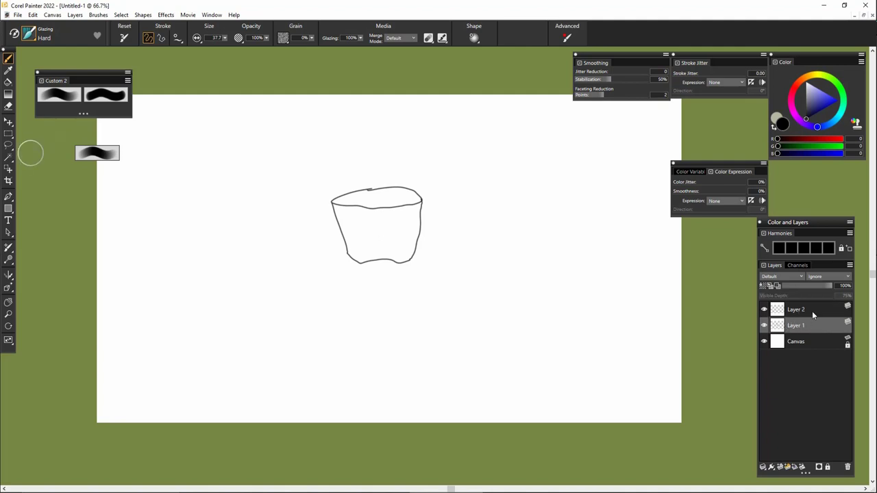
mouse_move(811, 304)
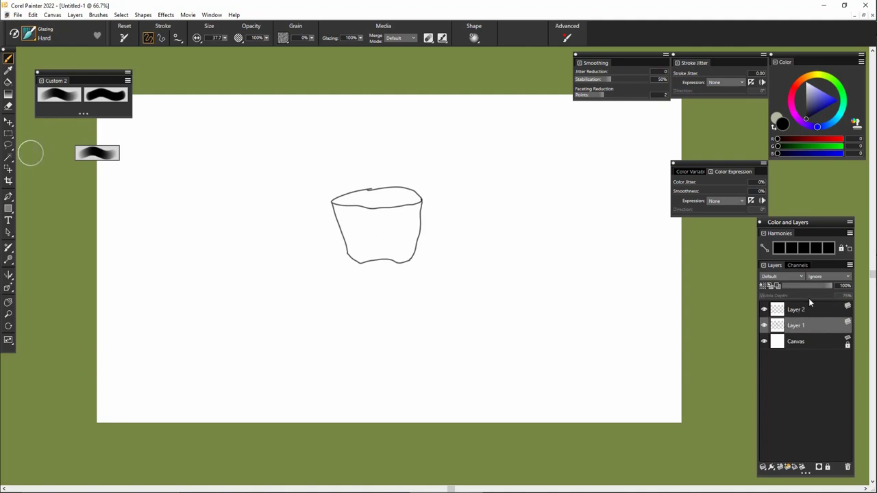
mouse_move(821, 312)
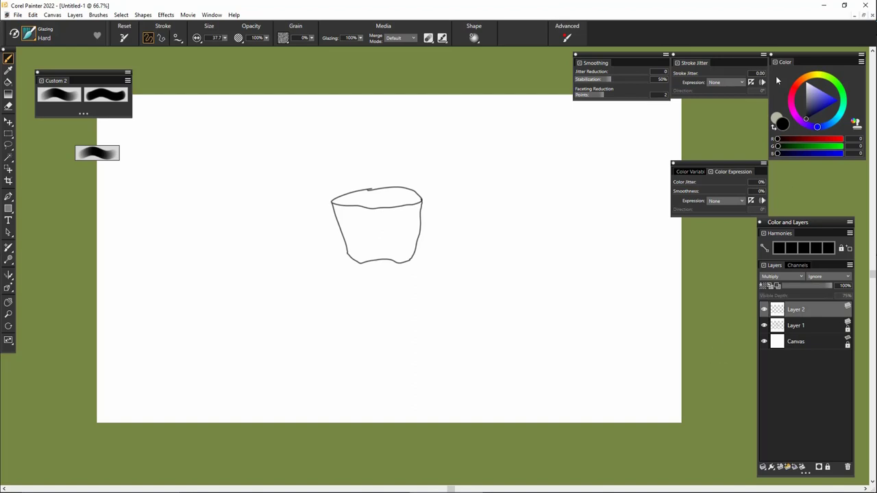
Pick purple-to-pink hues on the colour wheel for the rainbow glazing washes
left_click(817, 101)
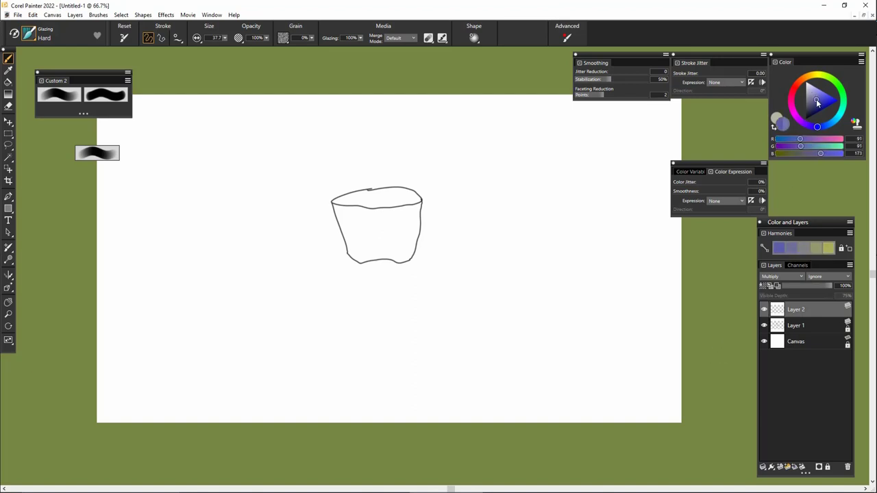
left_click(812, 98)
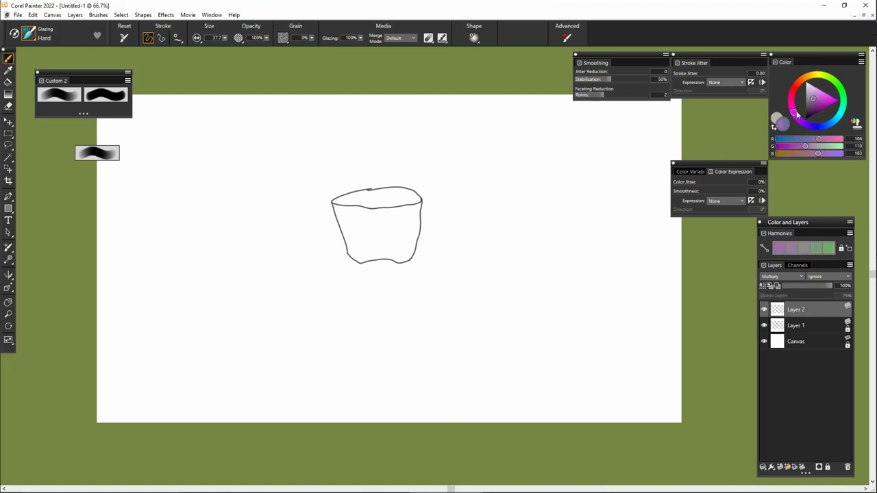
left_click(820, 82)
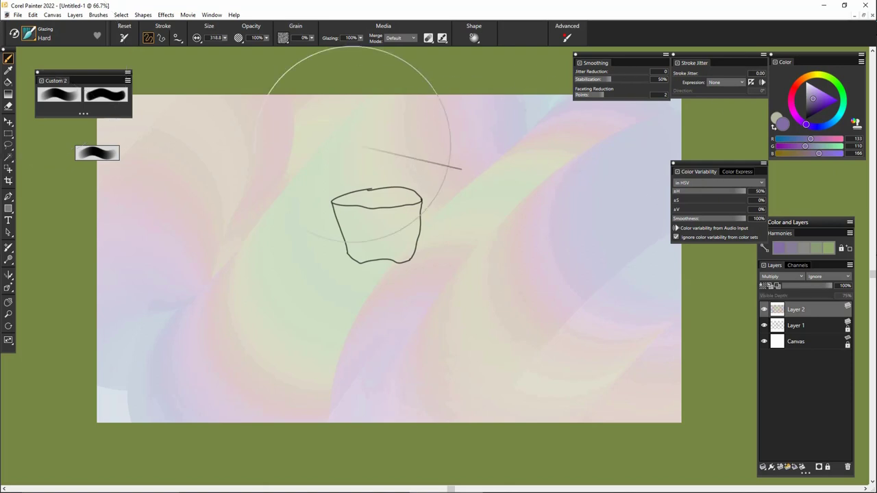
Bring up the Window menu to reach the Brush Control Panels
left_click(211, 13)
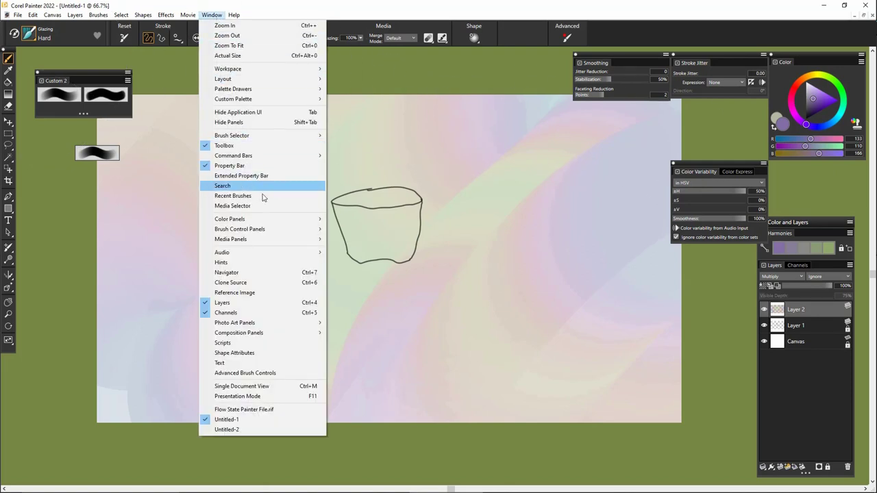
mouse_move(239, 229)
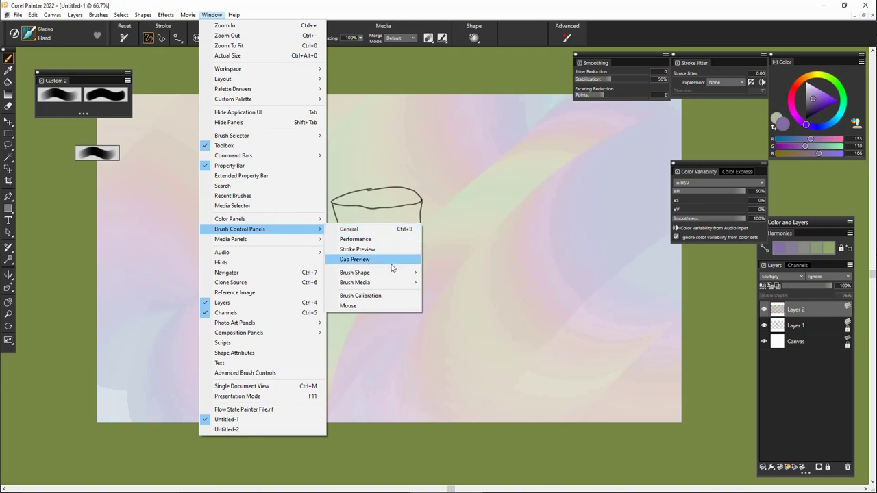
mouse_move(354, 282)
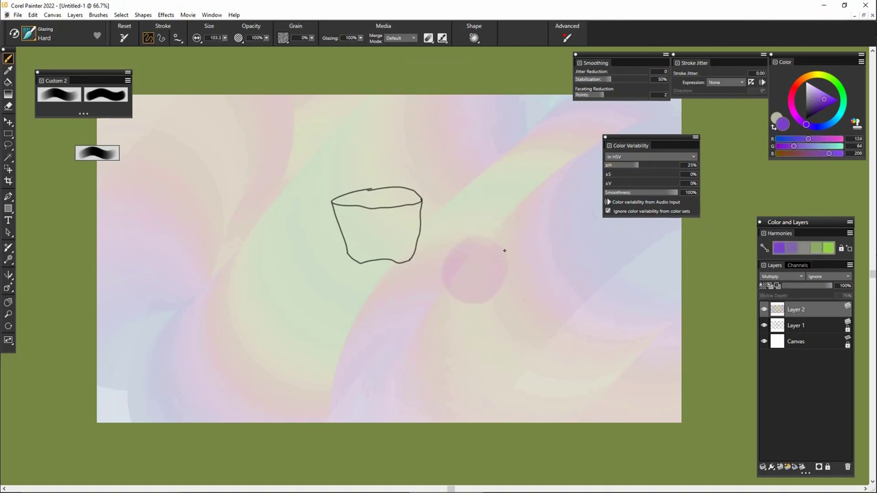
Paint dark teal glaze patches around the cup and add small coloured dabs to its right
left_click_drag(480, 260, 644, 322)
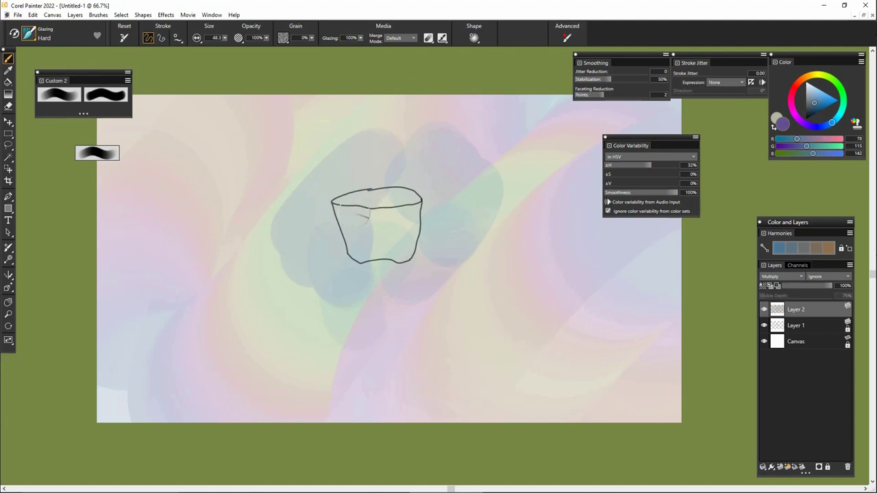
left_click_drag(370, 212, 411, 219)
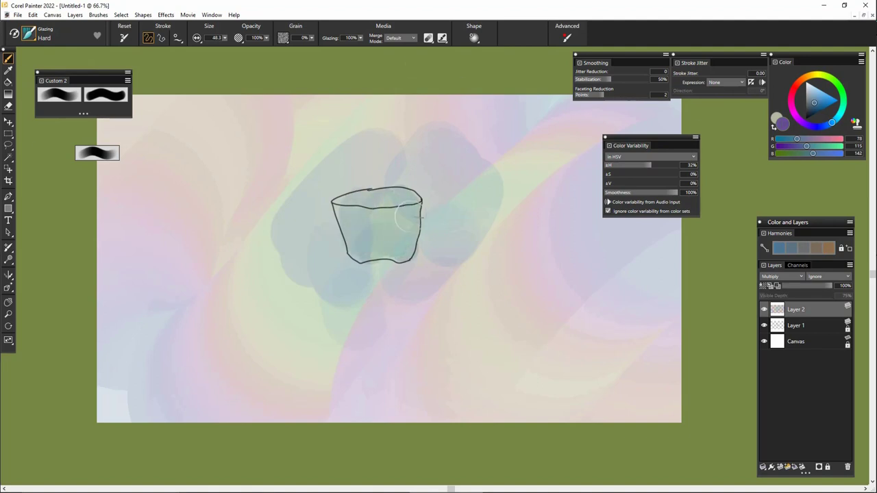
left_click(837, 102)
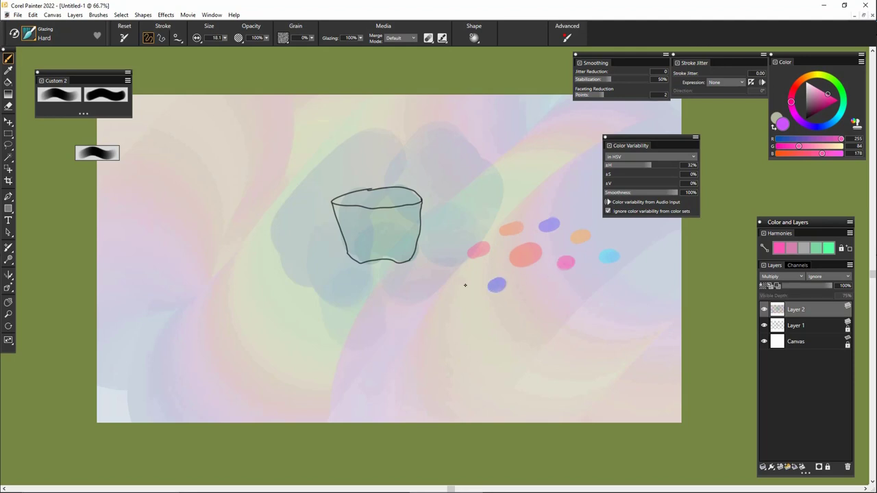
left_click(450, 281)
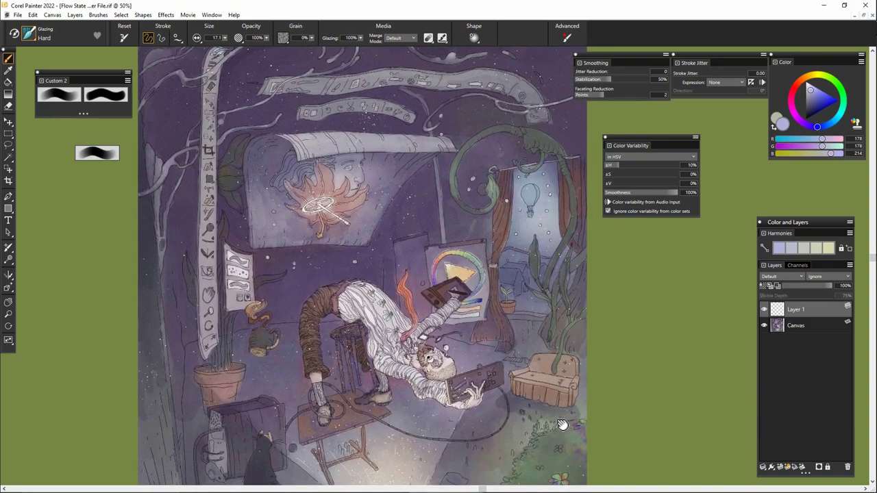
mouse_move(561, 419)
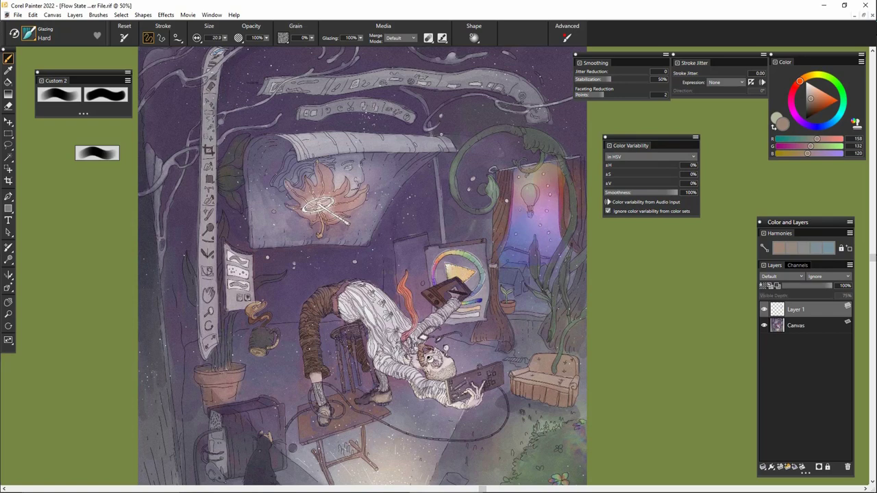
Choose warm pink-orange hues for glazing a glow into the illustration's window
left_click(560, 185)
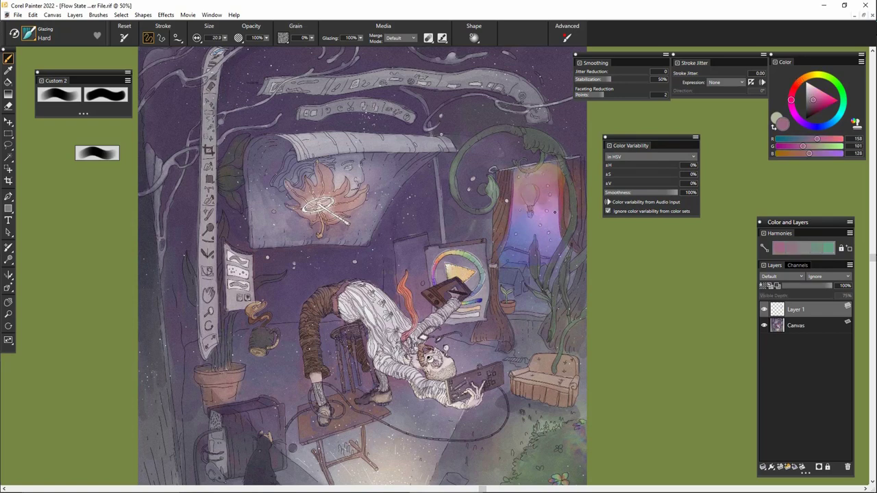
left_click(811, 103)
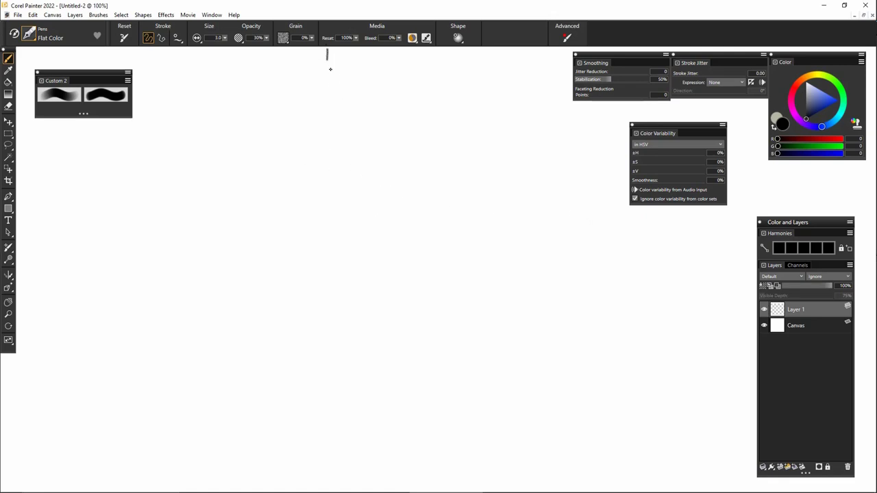
Draw one long wavy black pen line down the blank Untitled-2 canvas
left_click_drag(315, 52, 254, 326)
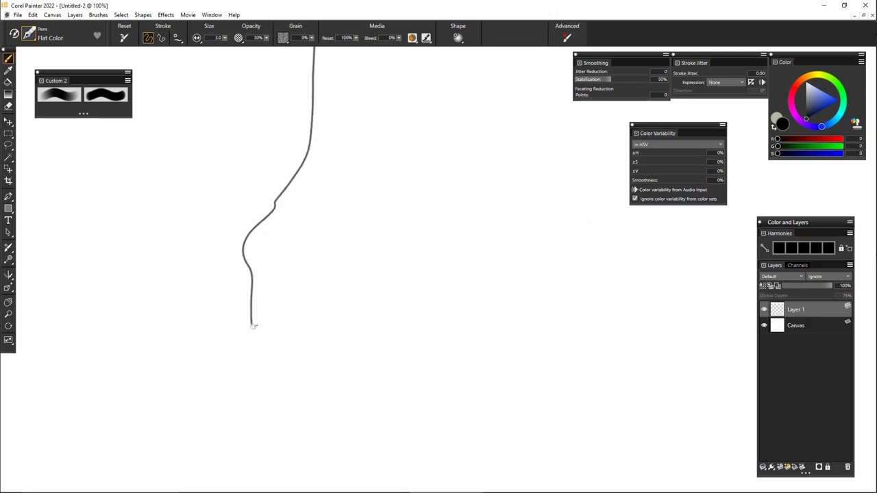